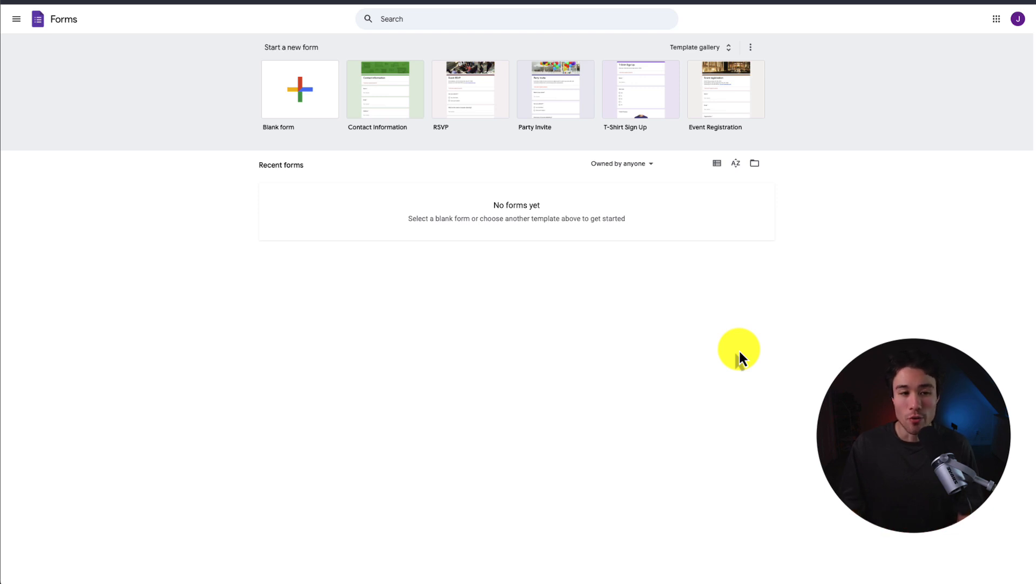
Create a new blank form titled 'Test Shopify FOrm' with empty multiple-choice questions.
click(298, 90)
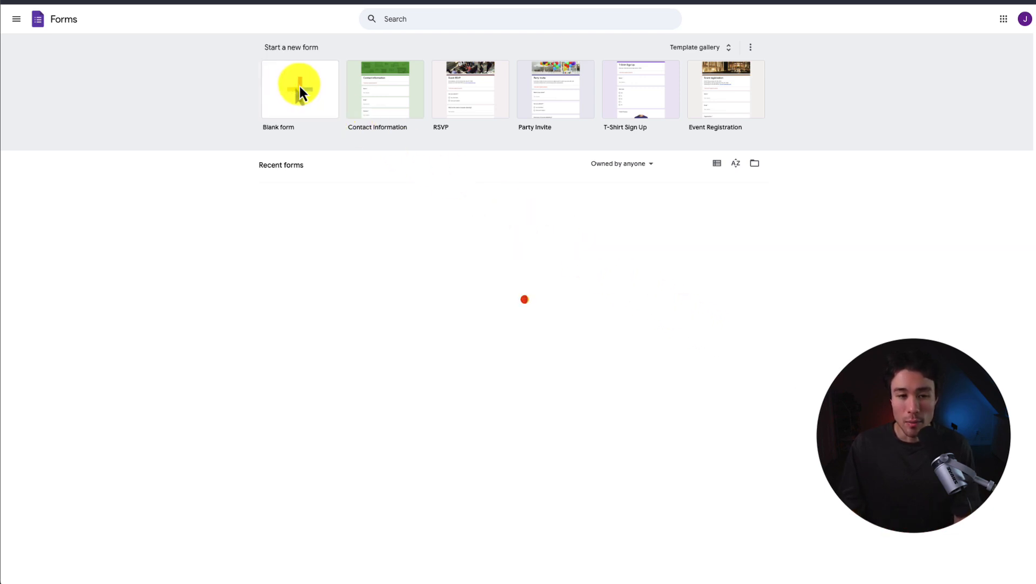
click(299, 89)
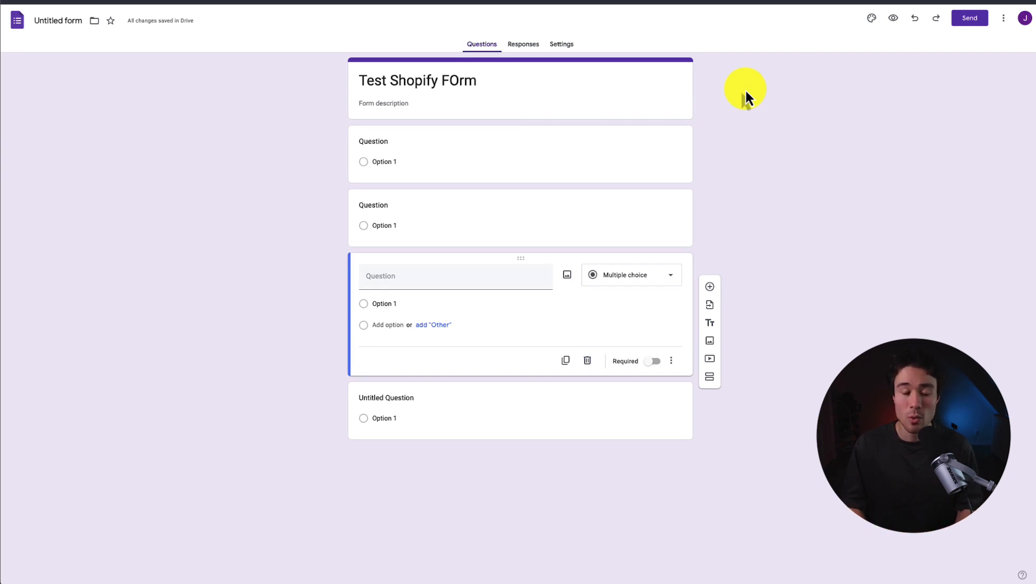
mouse_move(895, 146)
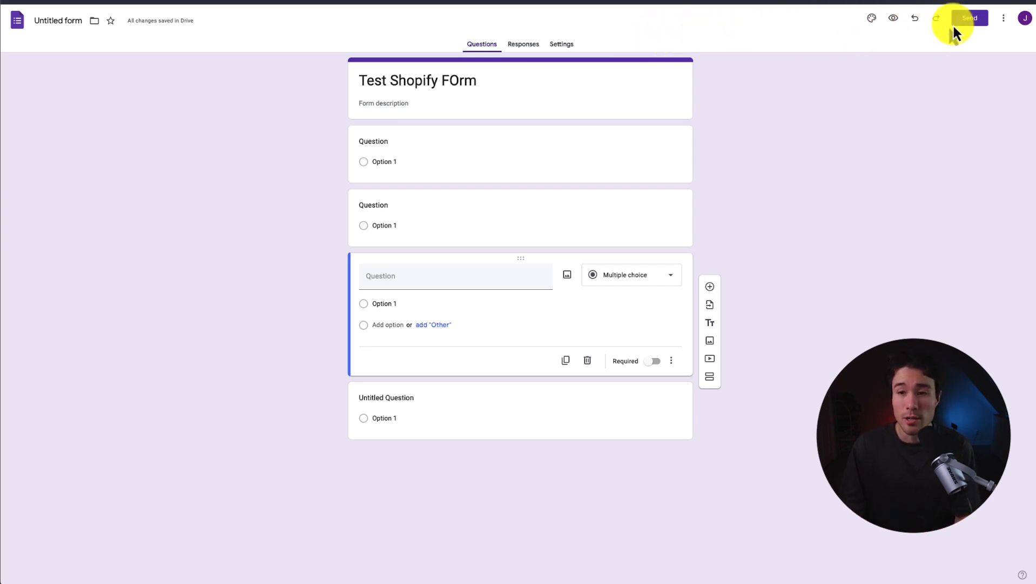
Copy the form's iframe embed code from the Send dialog's embed HTML option.
click(969, 18)
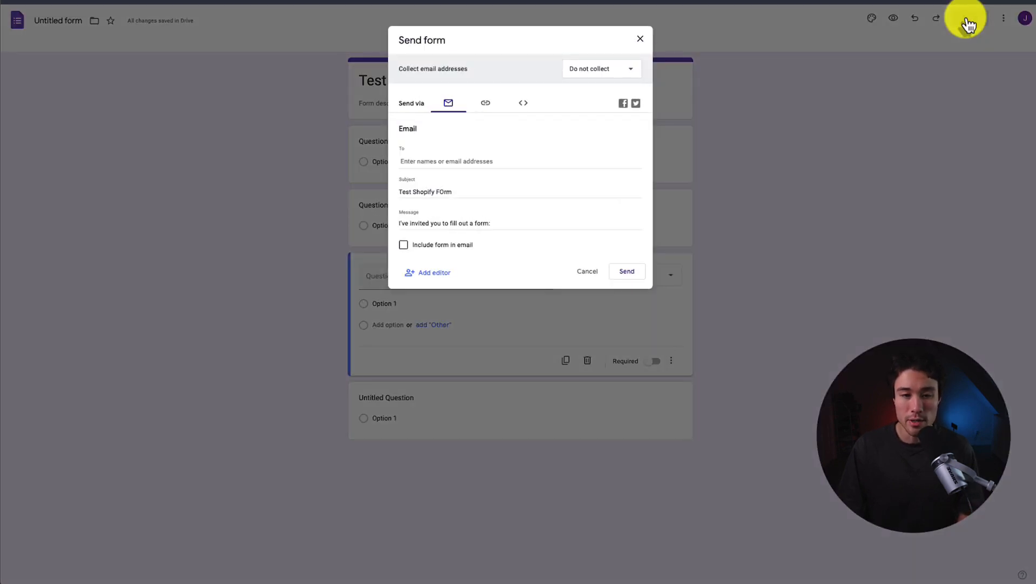
click(523, 102)
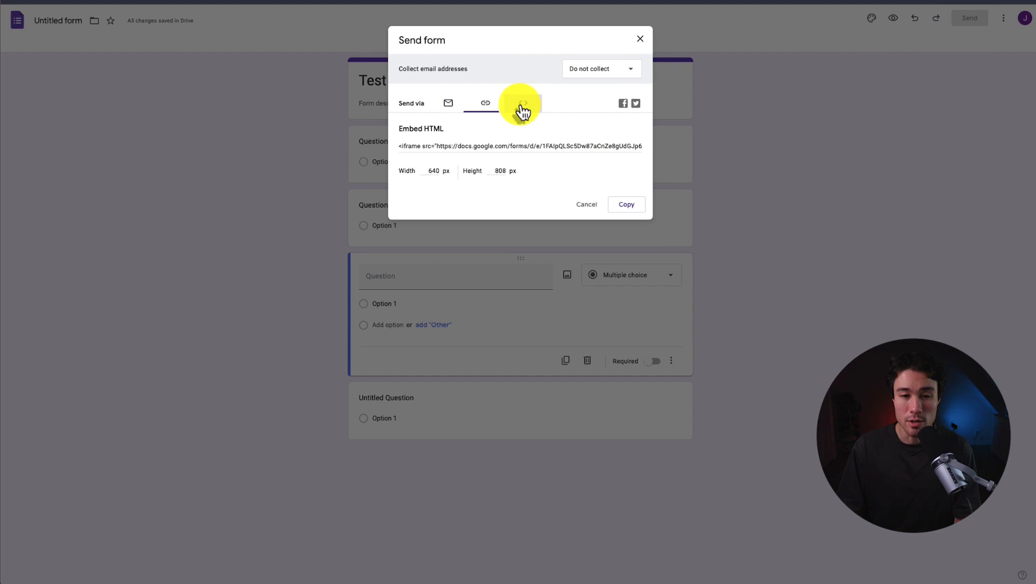
click(523, 102)
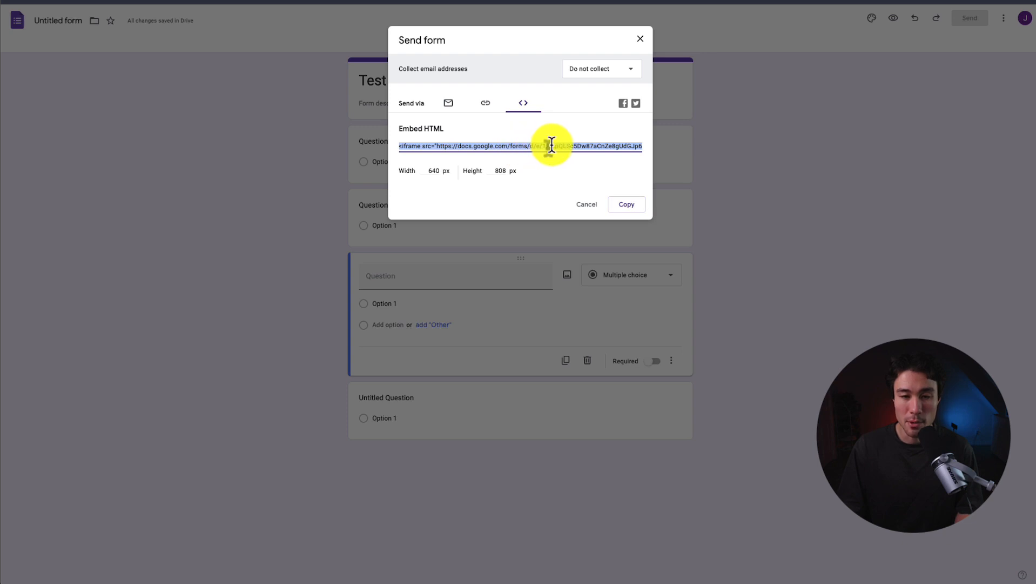
click(626, 203)
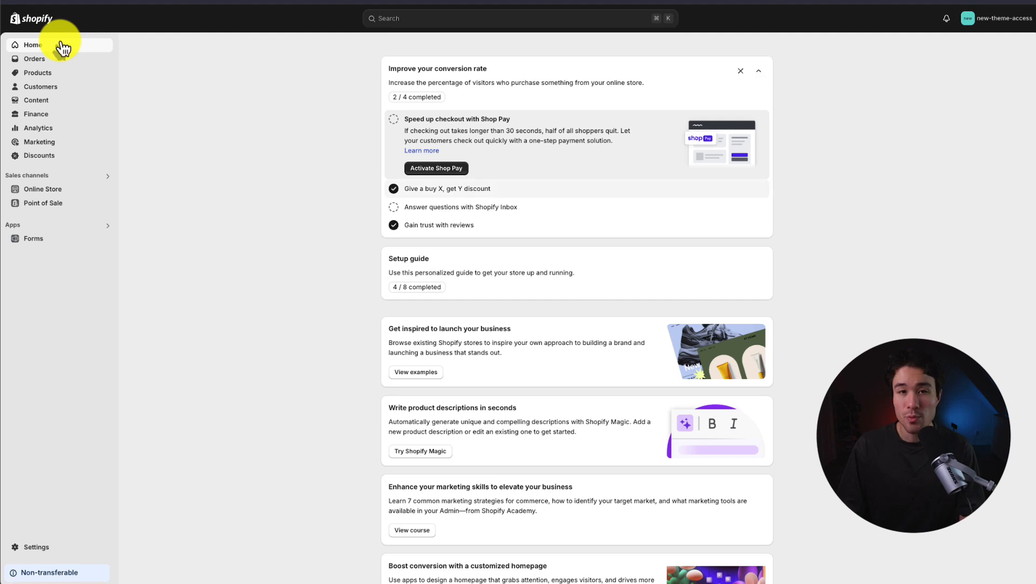
Start a new page under Online Store > Pages titled 'Google Form Test'.
click(43, 188)
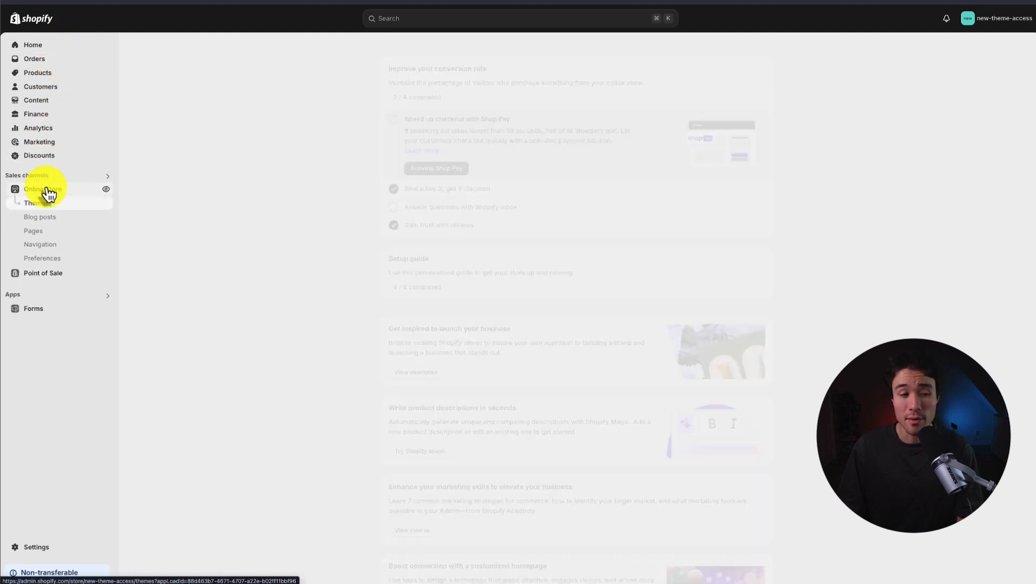
click(37, 204)
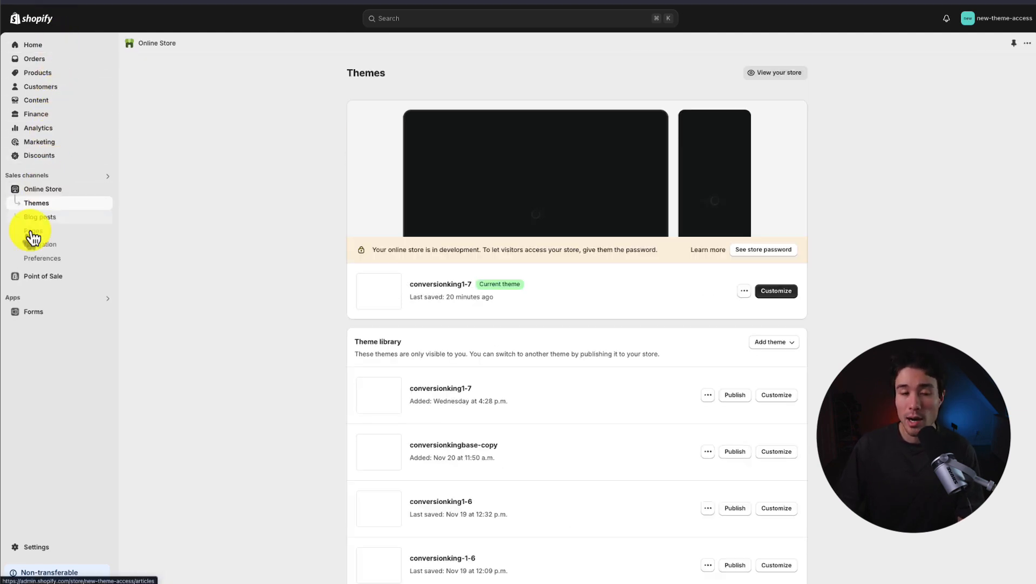
click(34, 230)
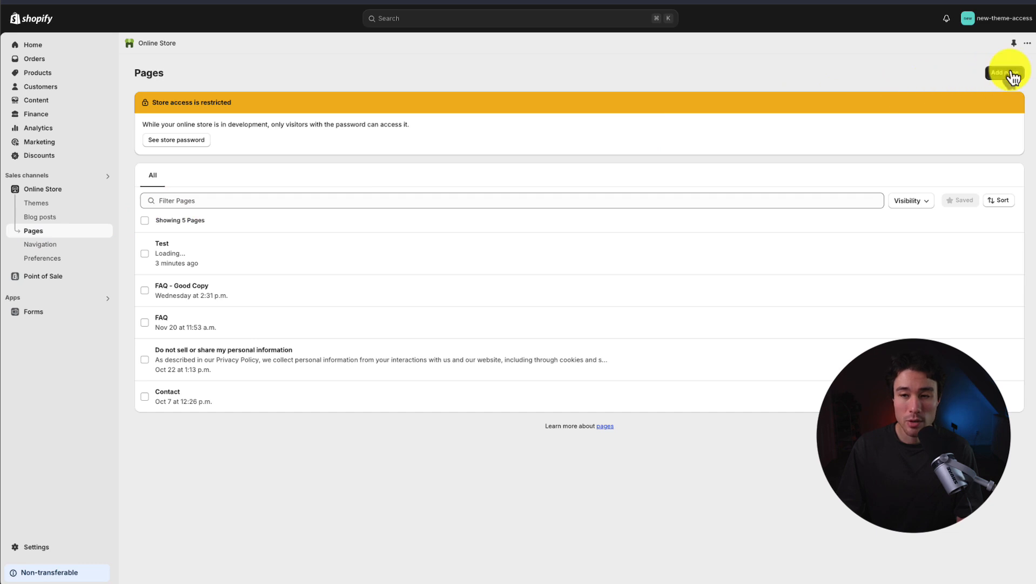
text(Google Form Test)
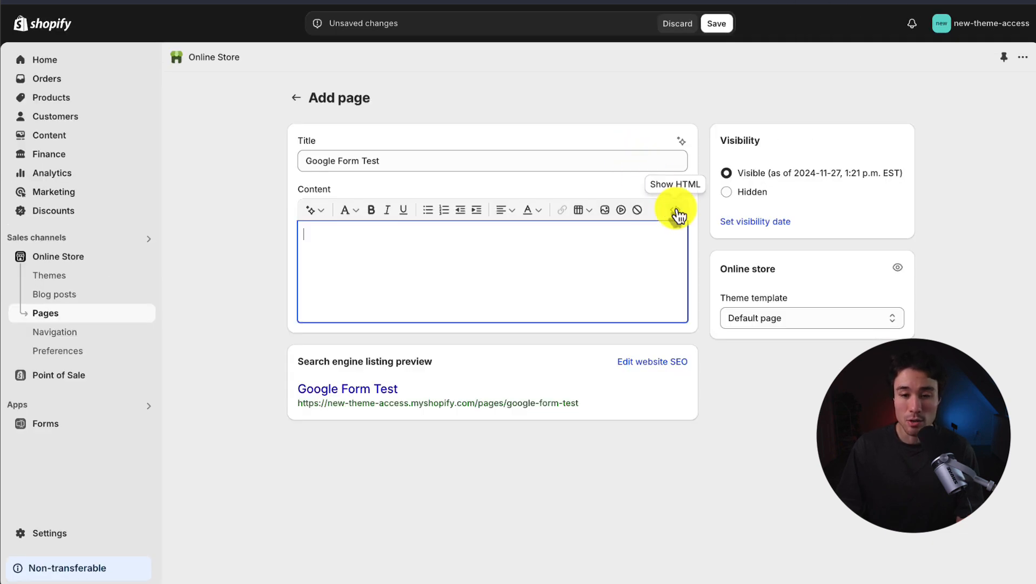
Paste the iframe code as HTML with height 2000, save the page 'Google Form', and view it.
click(674, 210)
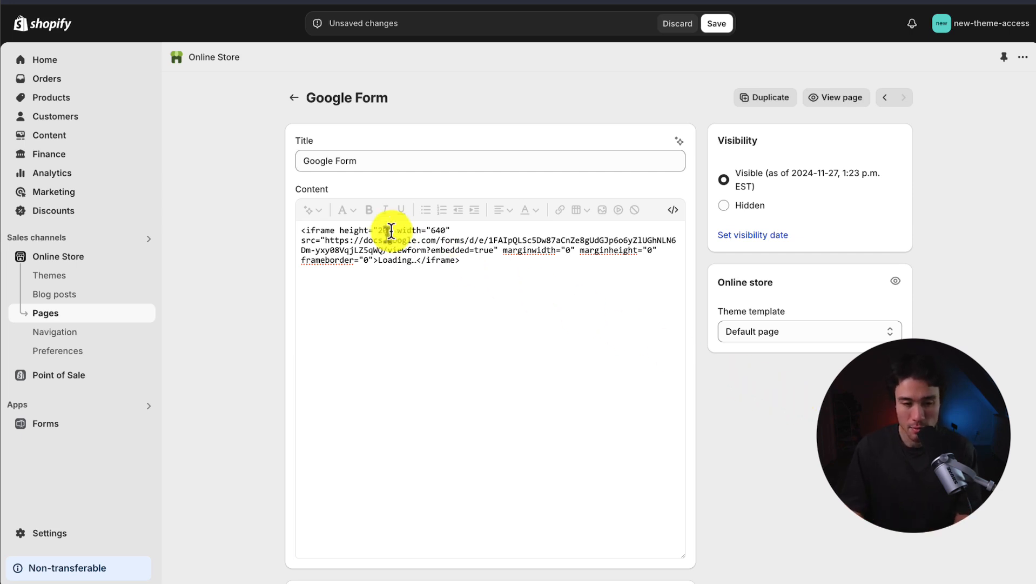
text(000)
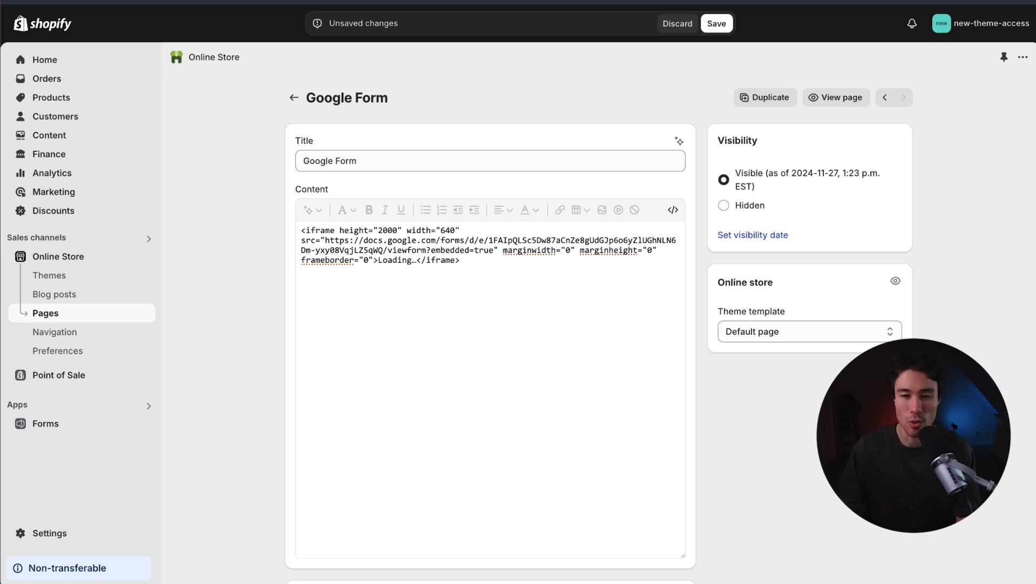
click(717, 22)
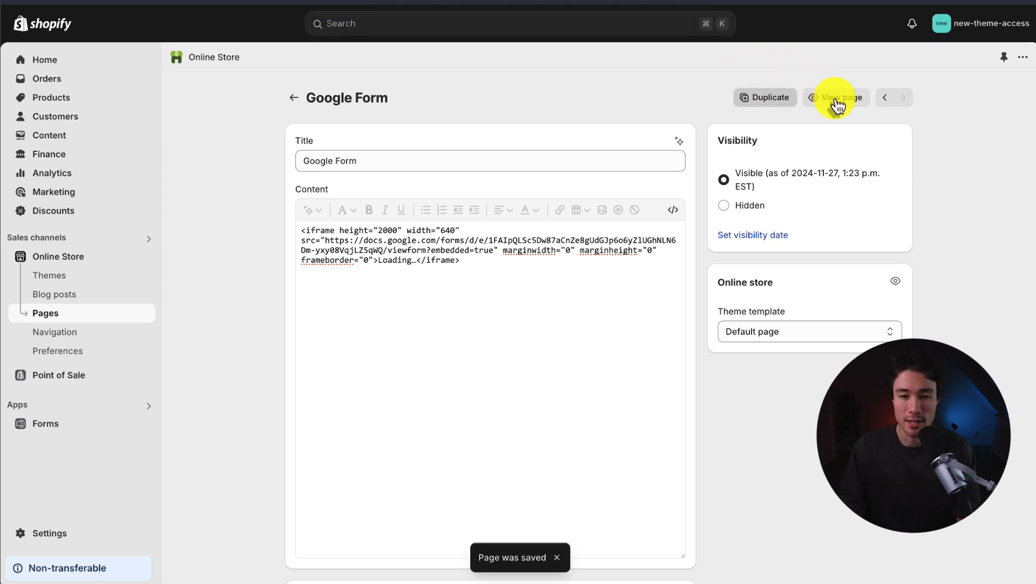
click(836, 97)
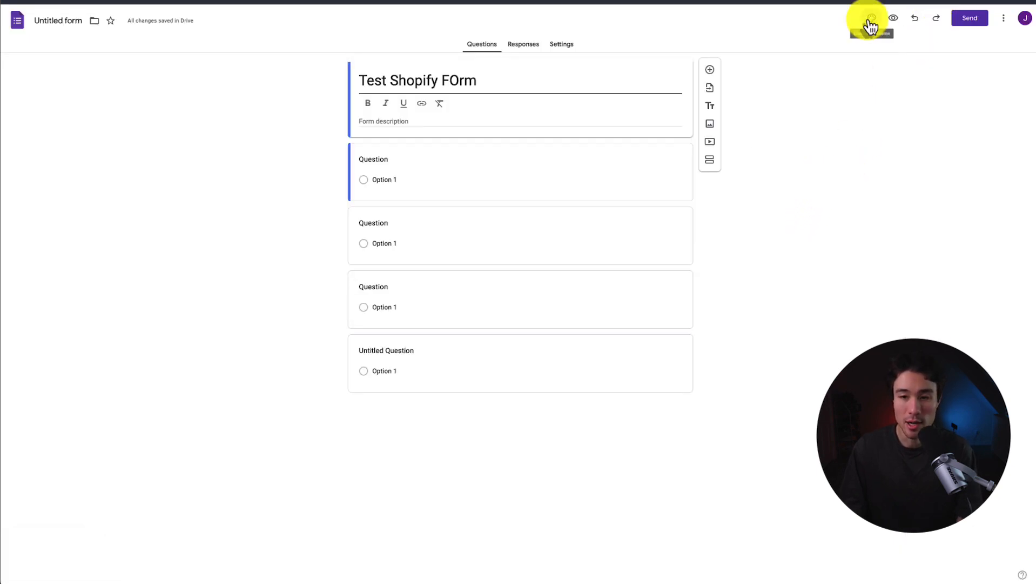
Change the Google Form's theme colour to blue in its theme settings.
click(871, 18)
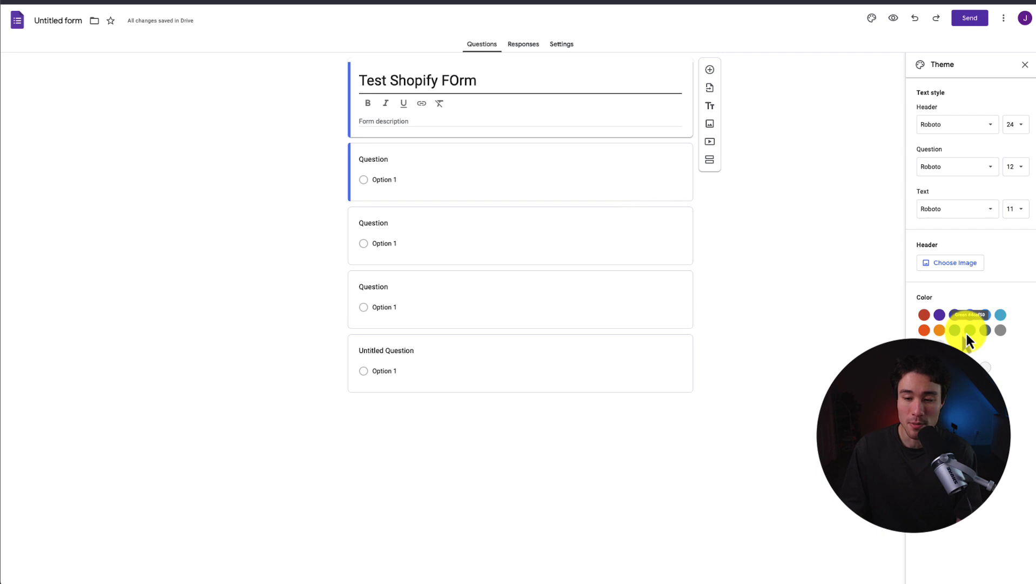
click(985, 315)
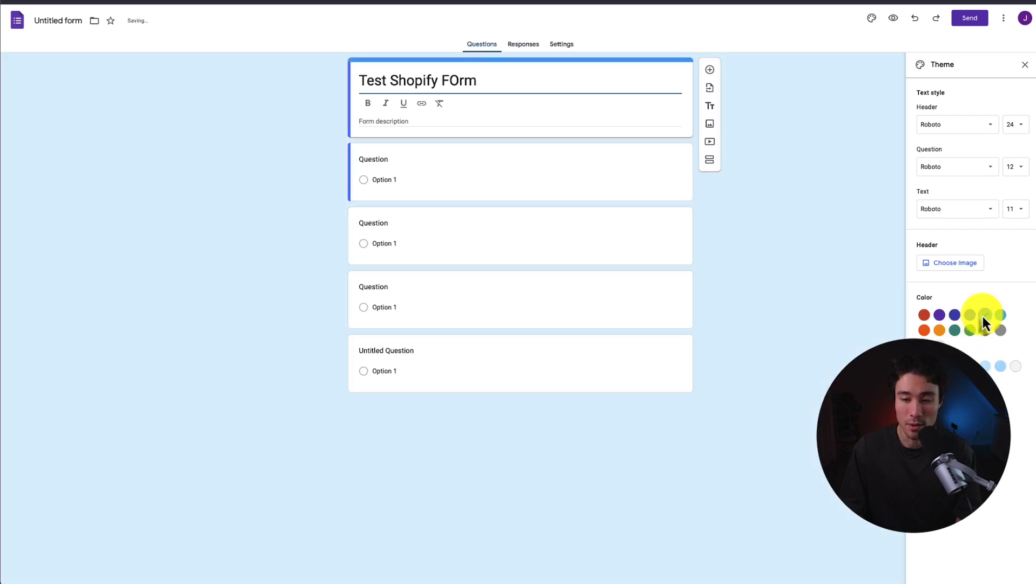
click(985, 315)
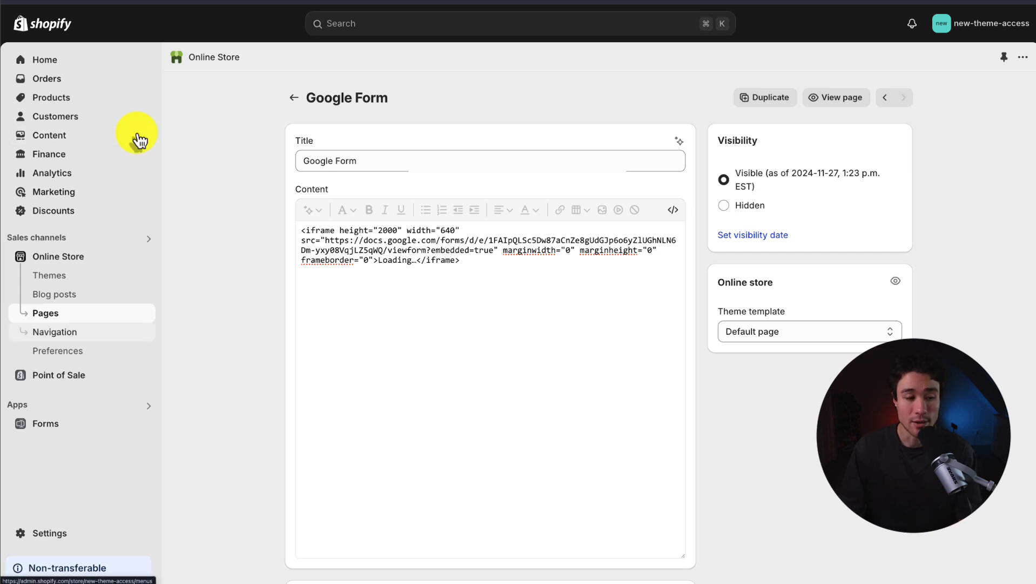
Add a 'Google Form' item linking to the Google Form page in the main menu.
click(55, 330)
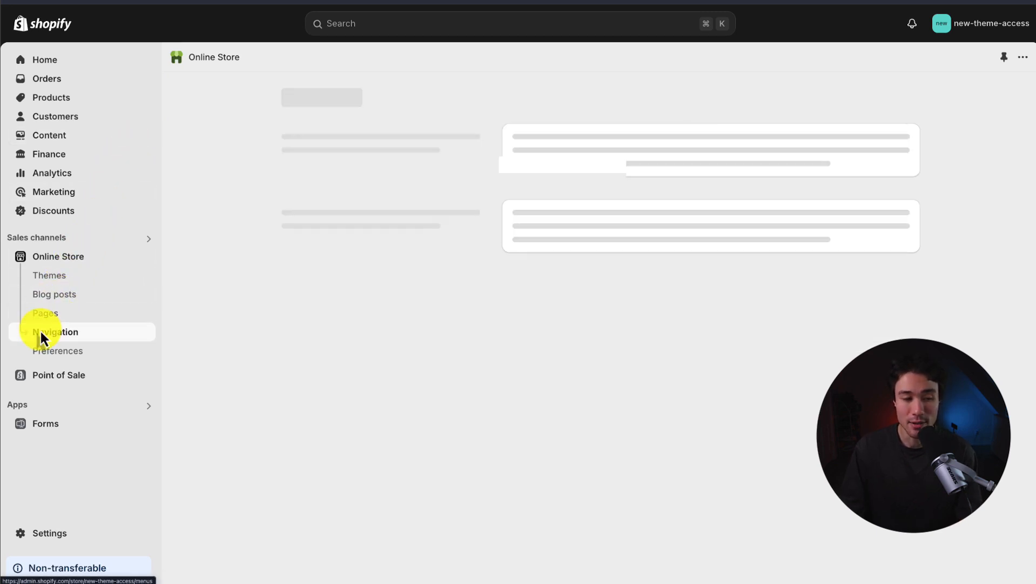
click(56, 330)
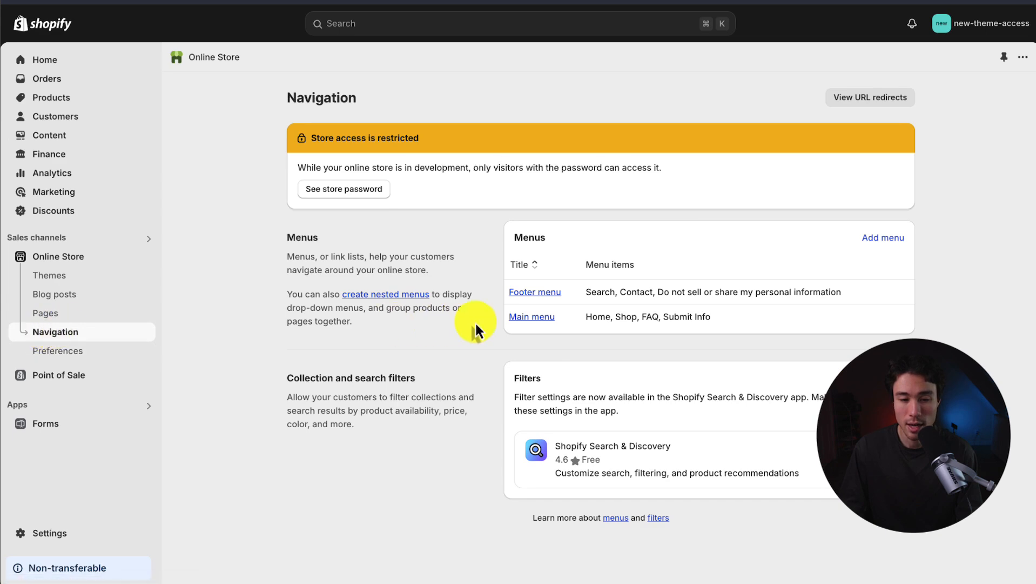
click(532, 316)
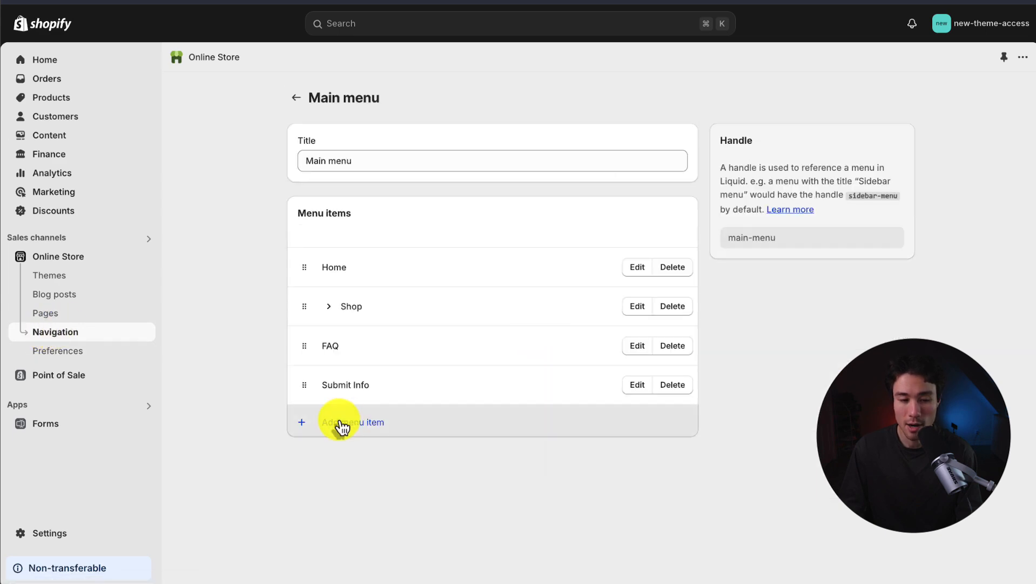
text(gle Form)
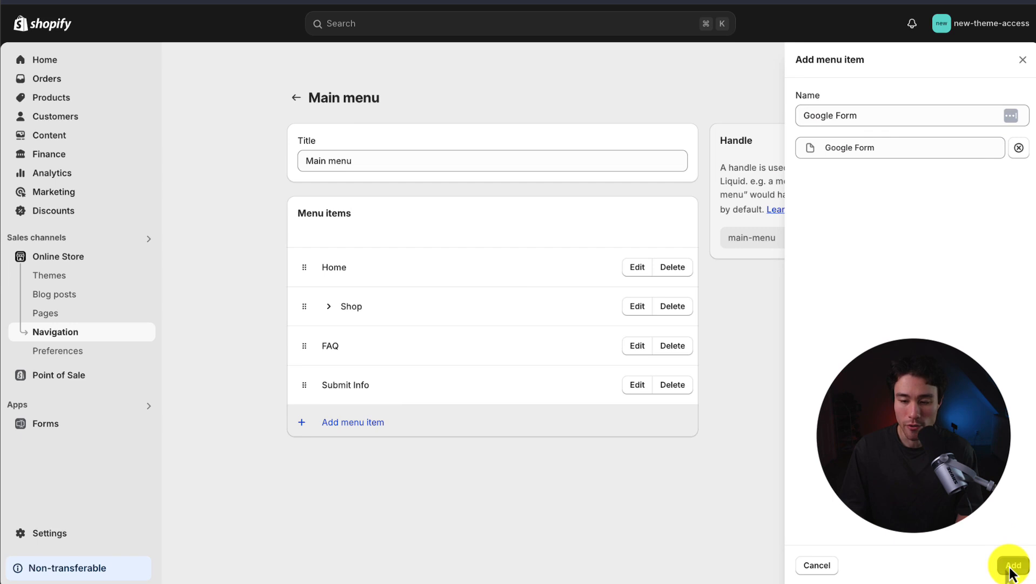
click(1012, 566)
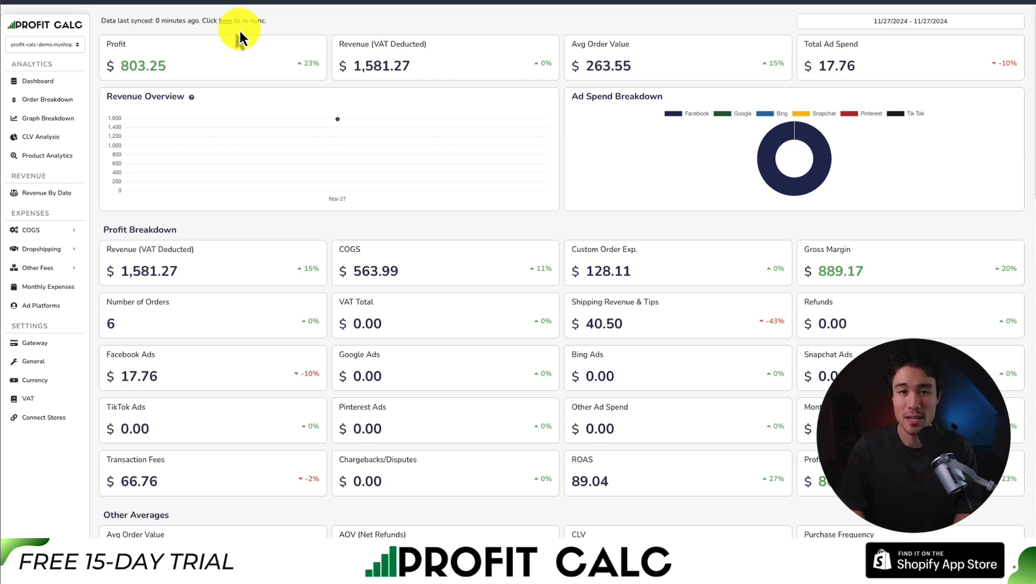
mouse_move(425, 154)
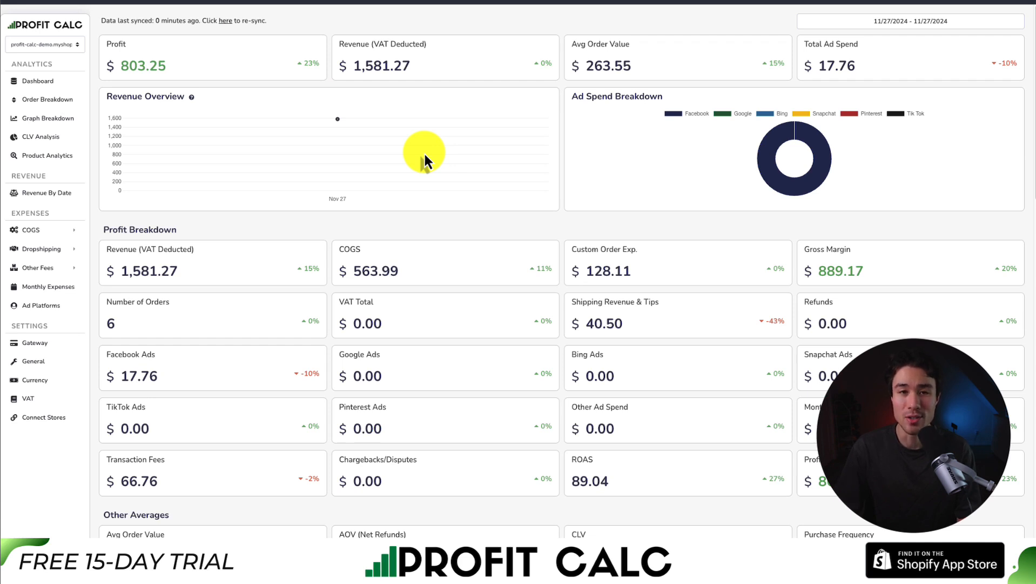
Set the dashboard to the last 30 days (10/29/2024–11/27/2024) and review its metrics.
click(909, 22)
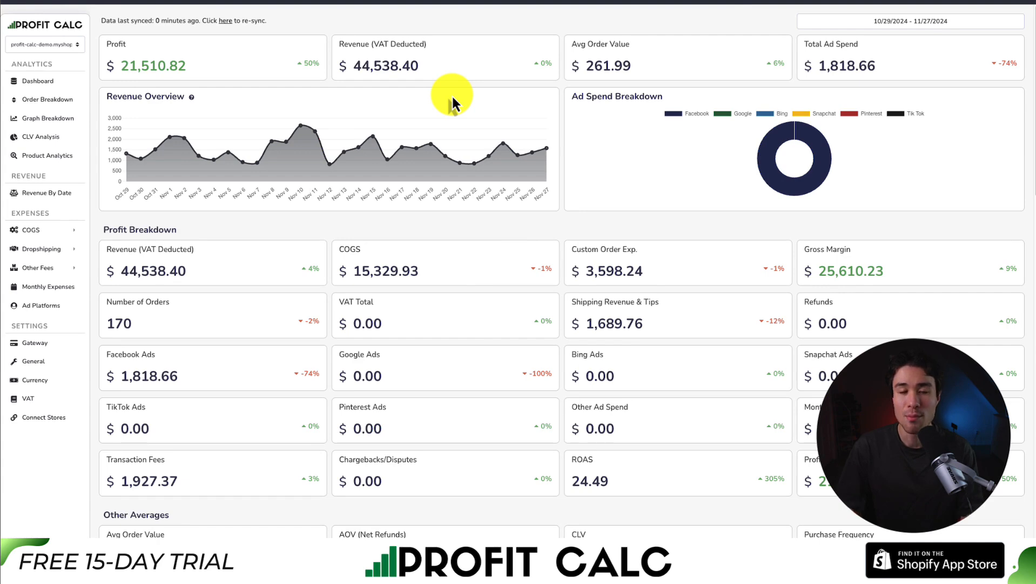
mouse_move(831, 72)
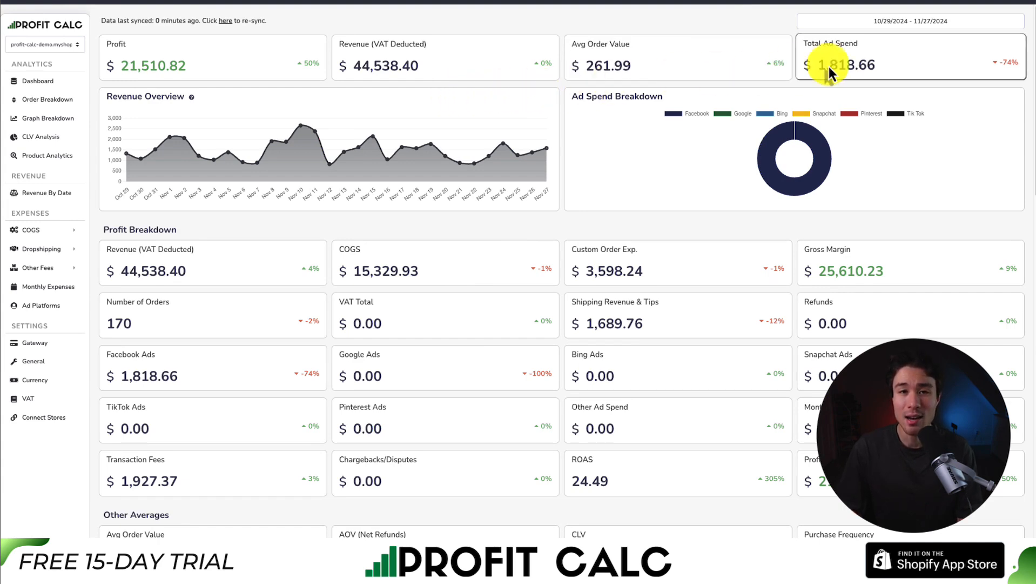
scroll(down, 3)
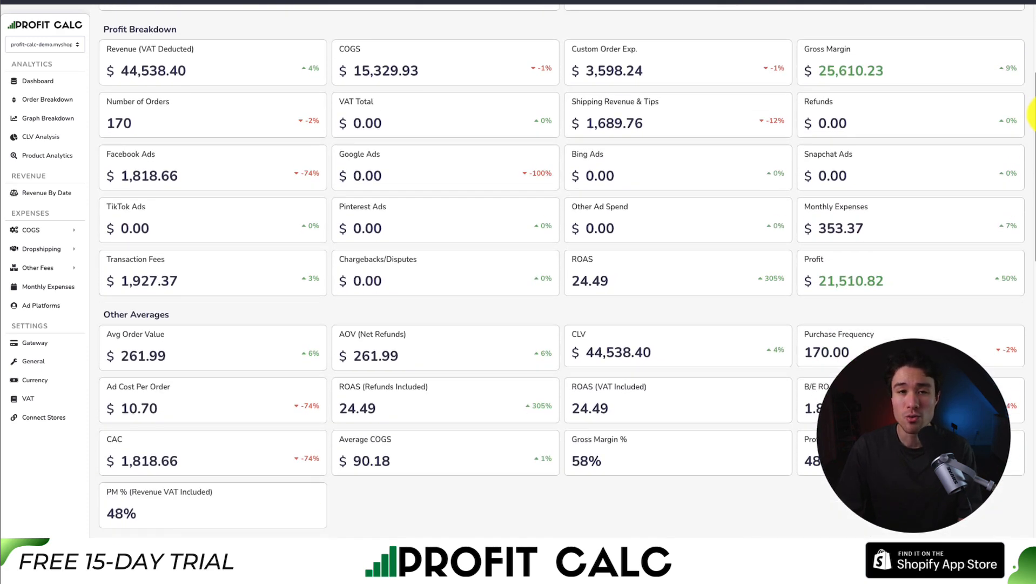
scroll(down, 3)
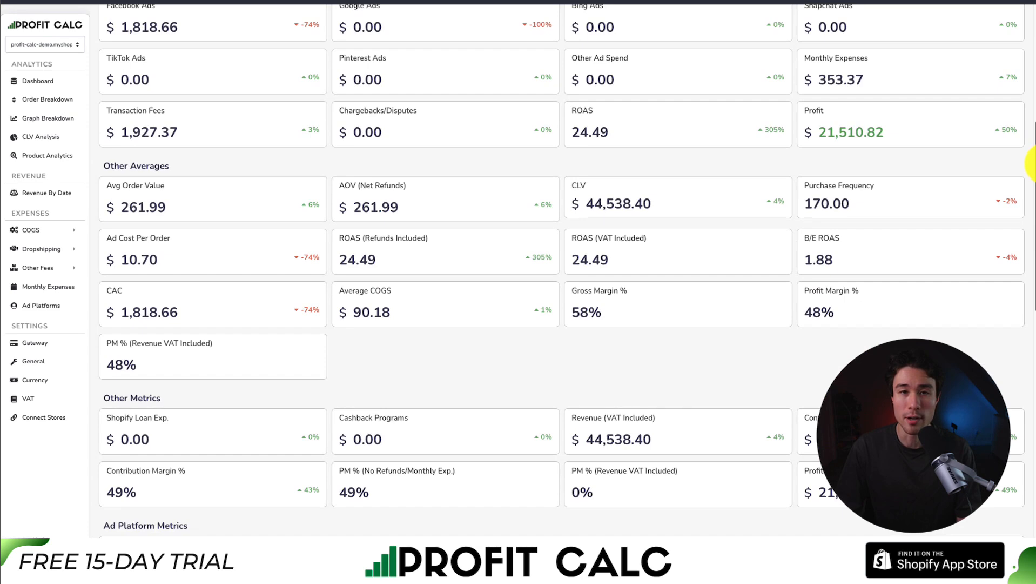
scroll(down, 3)
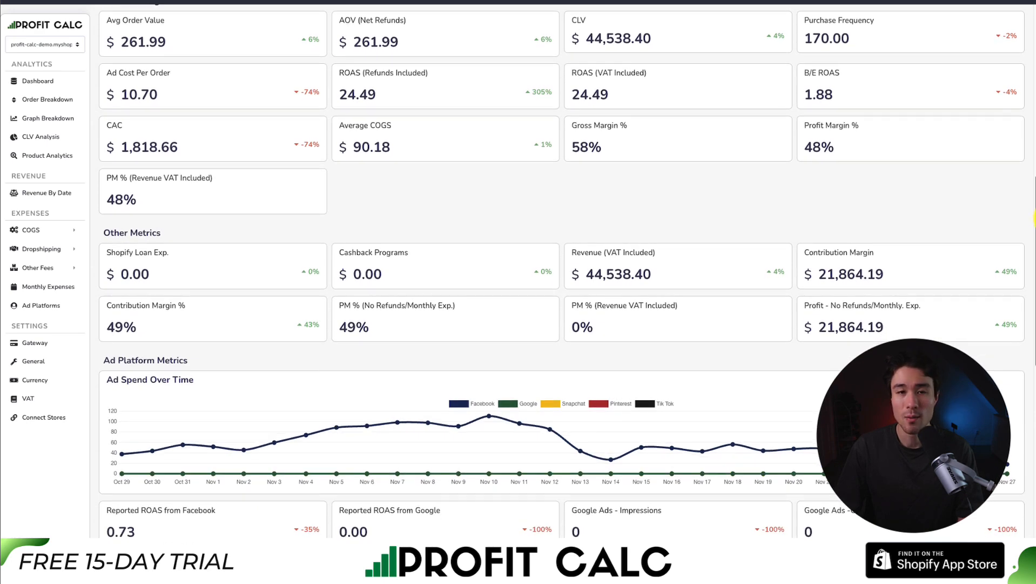
scroll(down, 3)
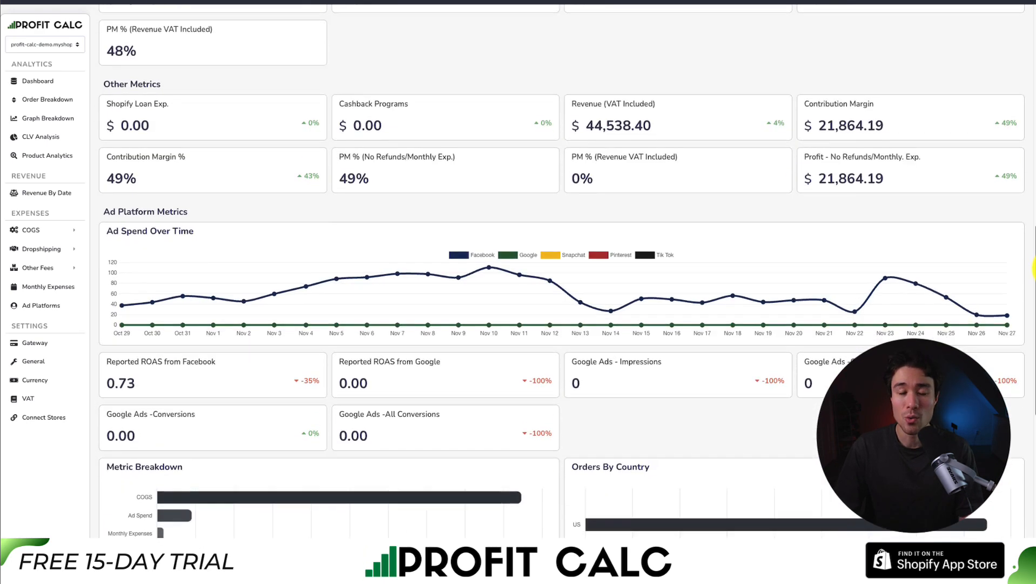
scroll(down, 3)
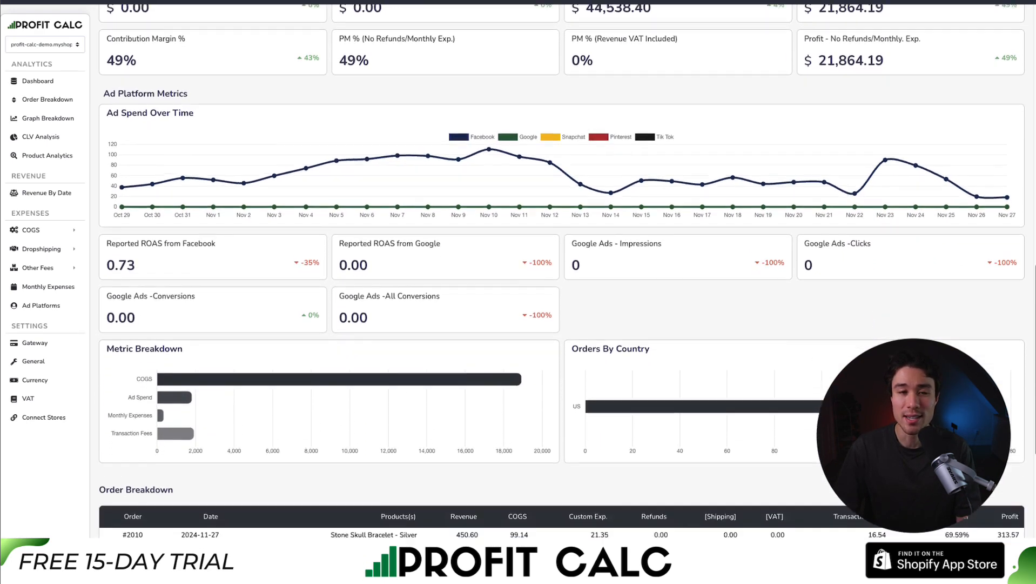
scroll(down, 3)
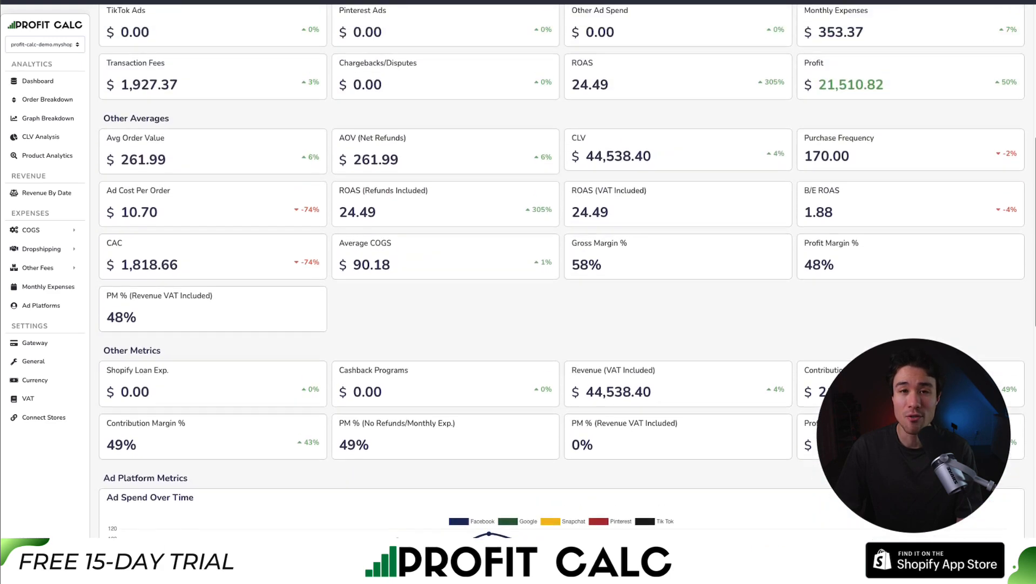
scroll(up, 3)
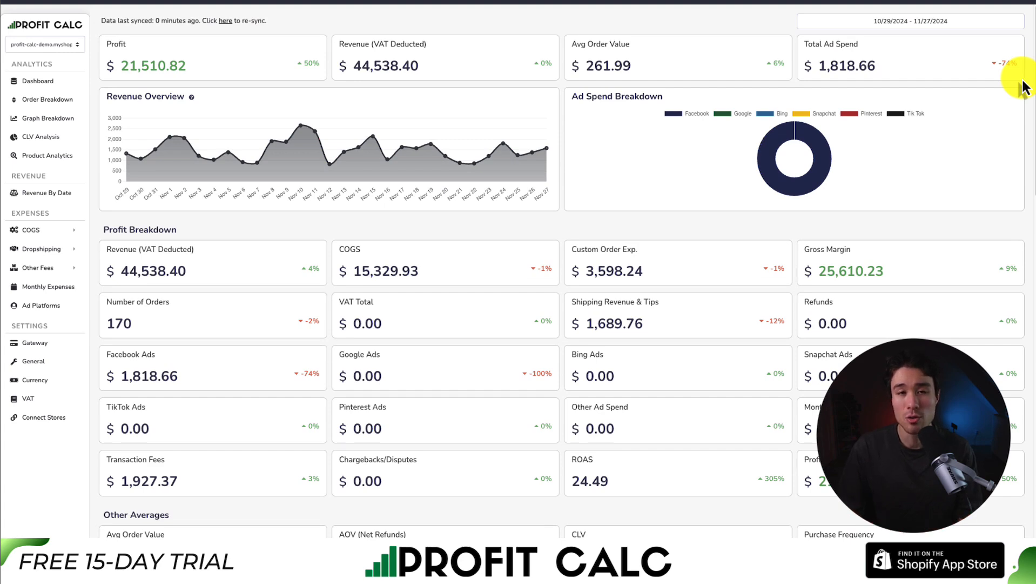
mouse_move(743, 172)
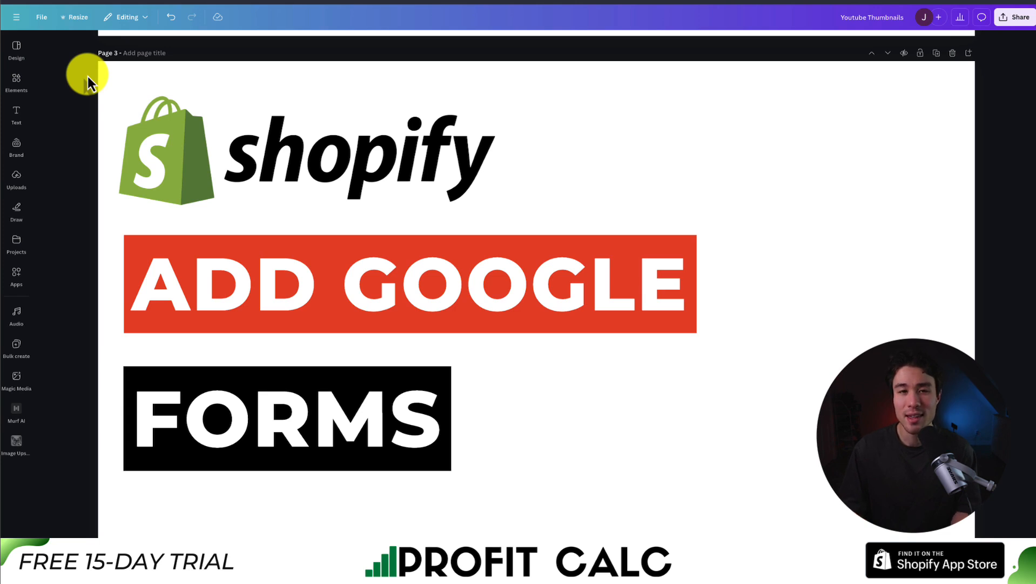
Show the Text options panel beside the 'shopify ADD GOOGLE FORMS' thumbnail design.
click(16, 113)
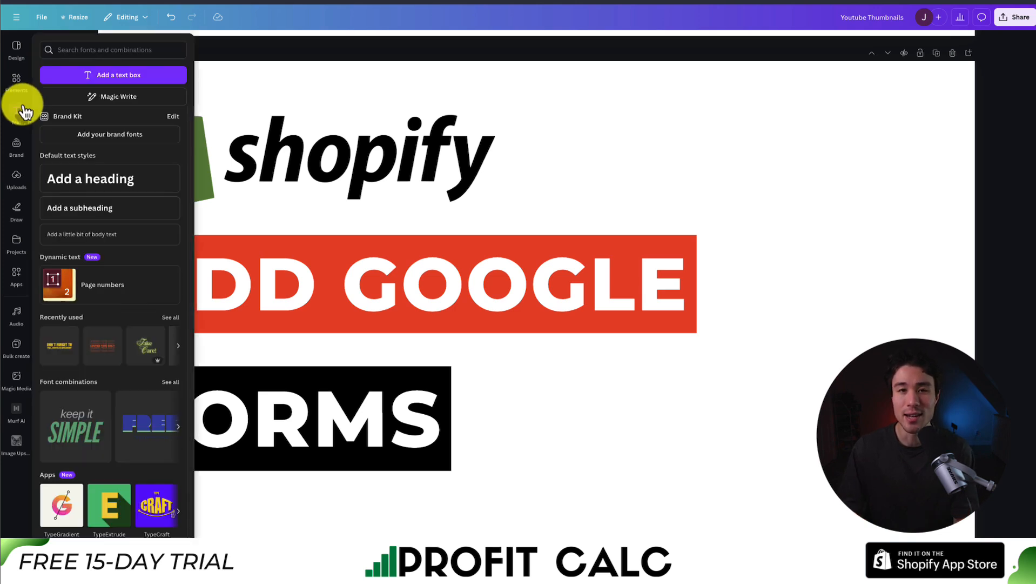